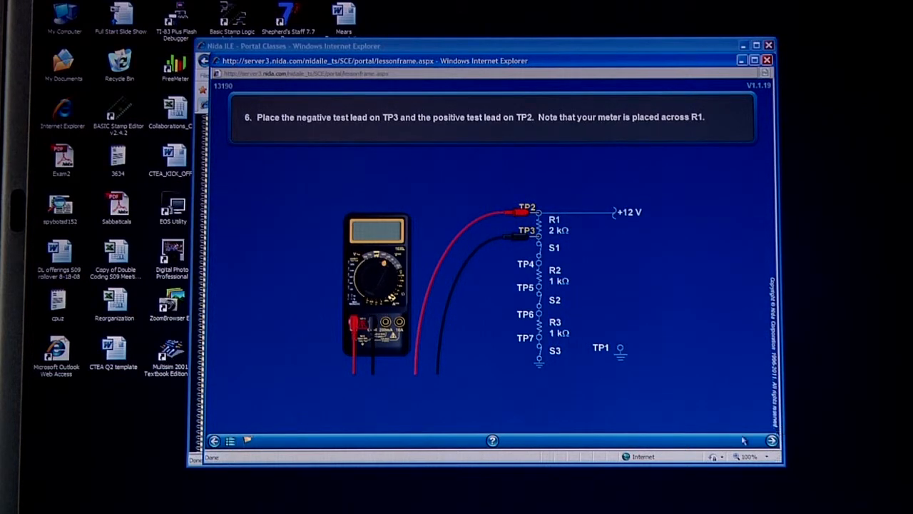
mouse_move(569, 199)
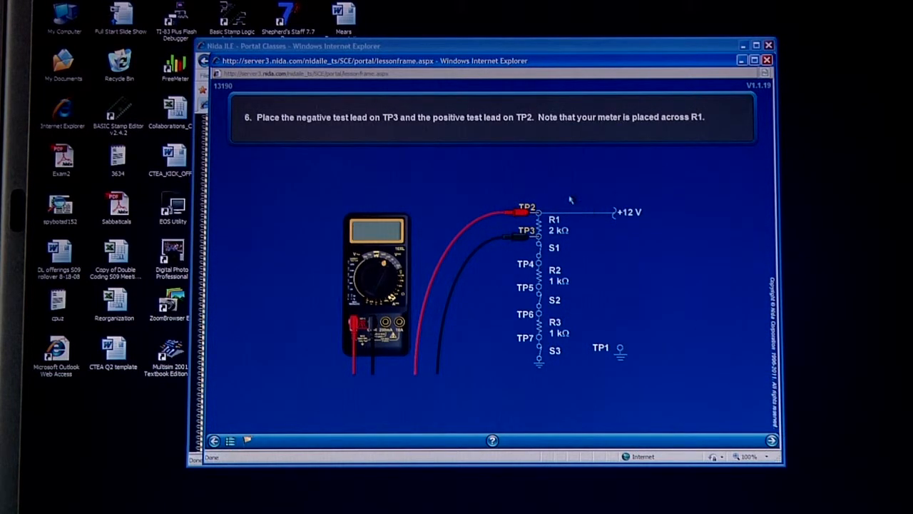
mouse_move(630, 218)
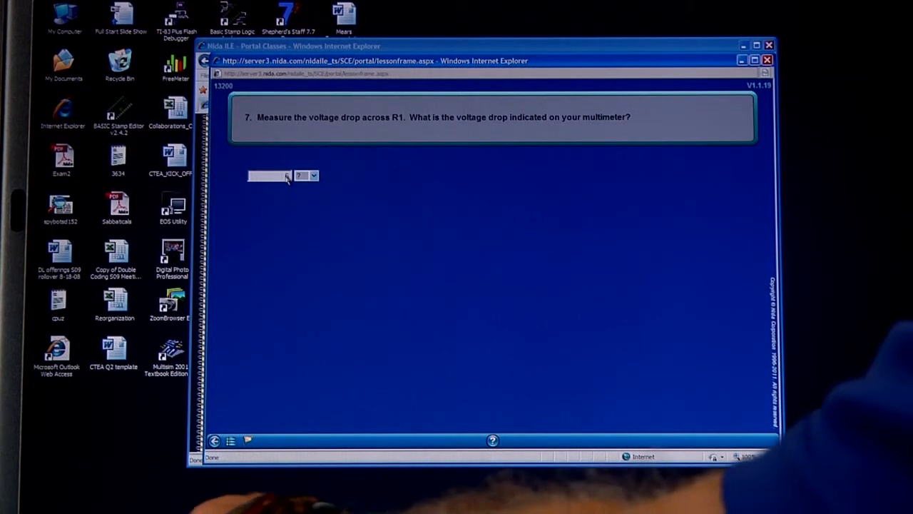
Enter 612 with volts as the unit for R1's voltage drop.
text(614)
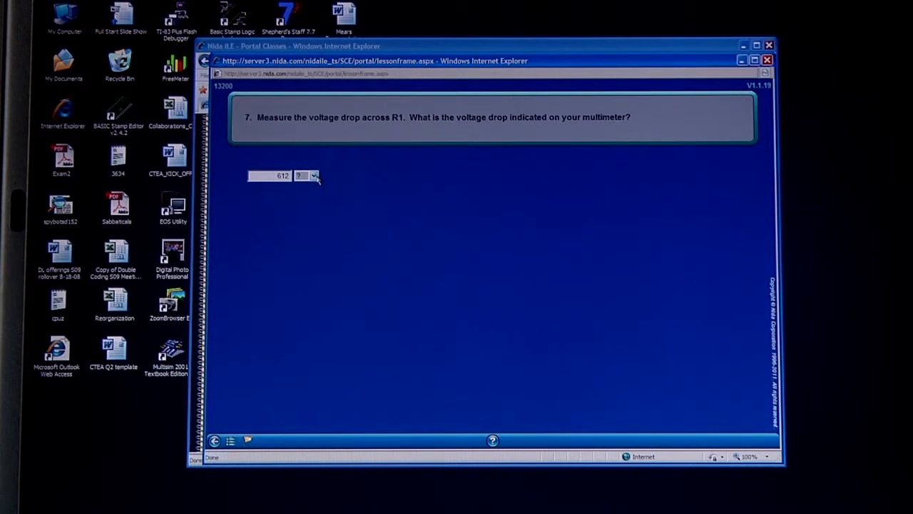
click(313, 175)
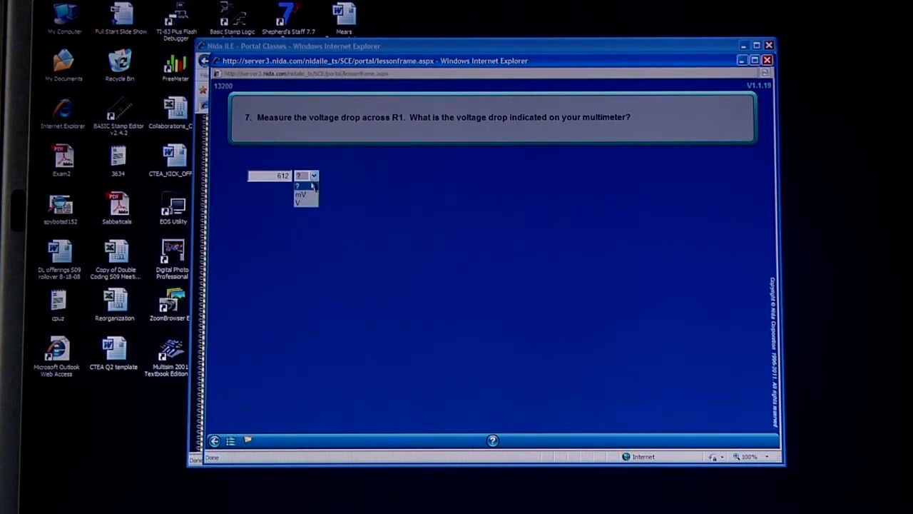
mouse_move(299, 203)
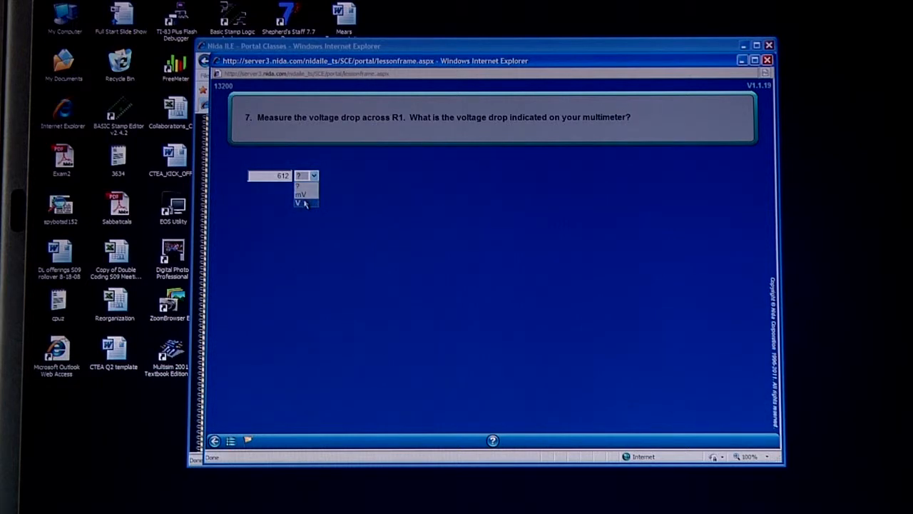
click(298, 204)
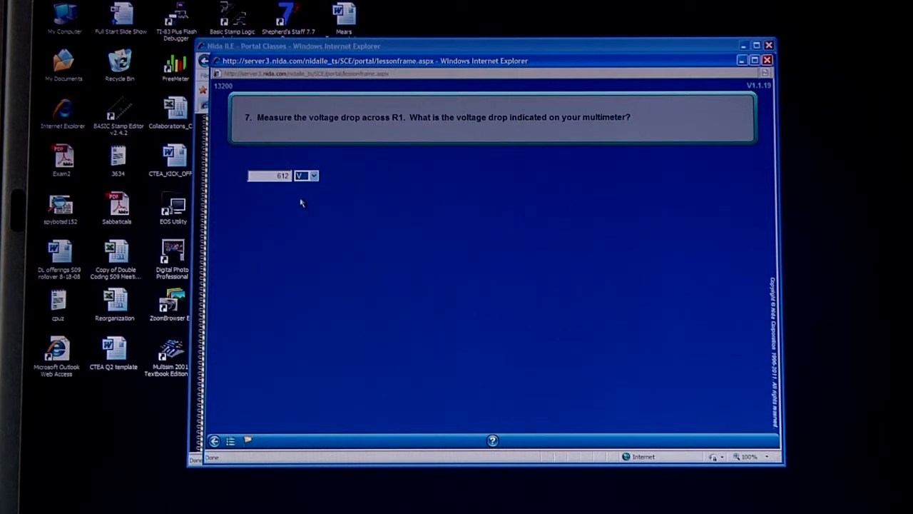
mouse_move(310, 207)
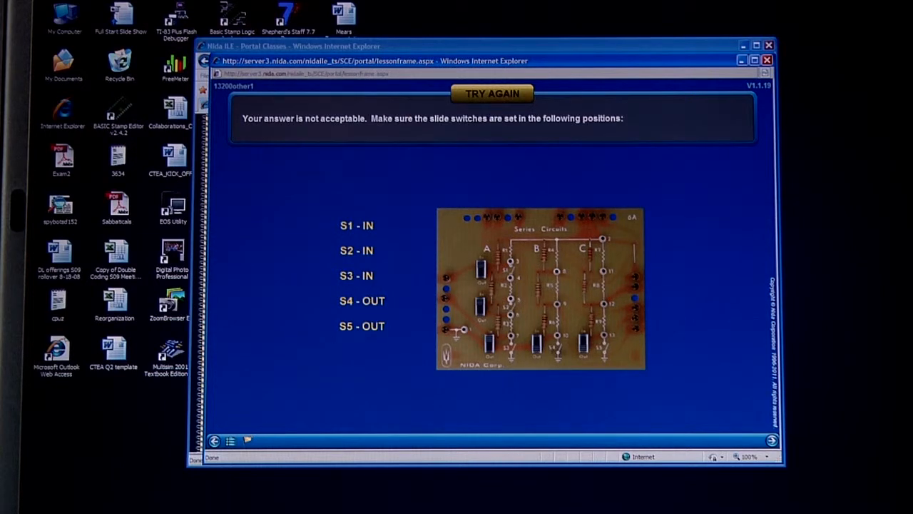
mouse_move(543, 263)
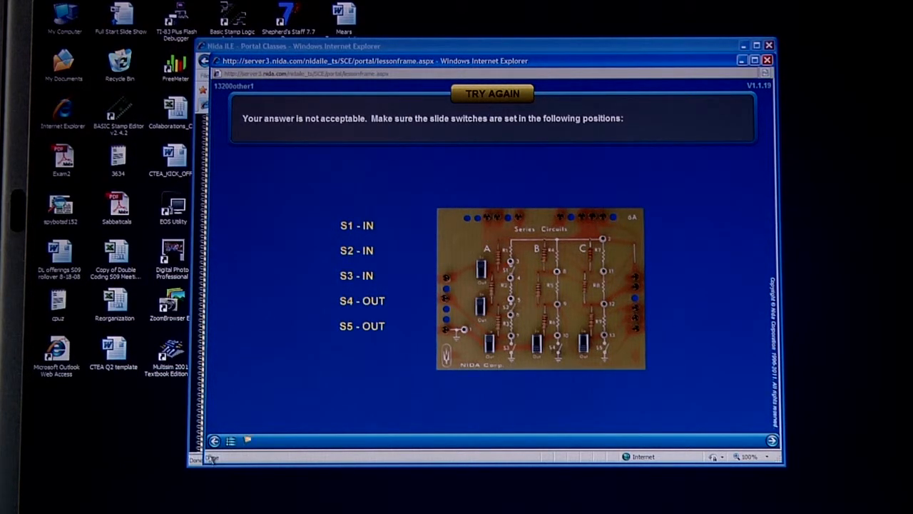
Dismiss Try Again, re-enter R1's drop as 6.12 V, and acknowledge the Correct message.
click(493, 93)
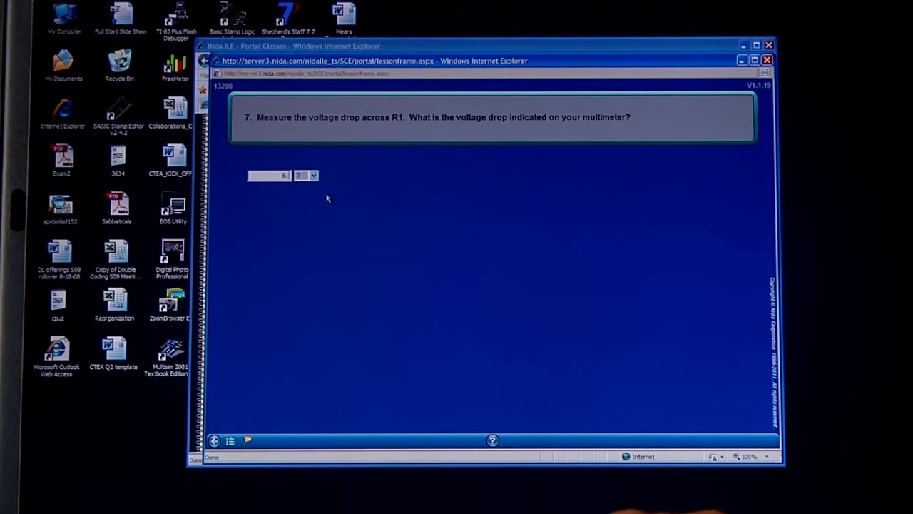
text(.12)
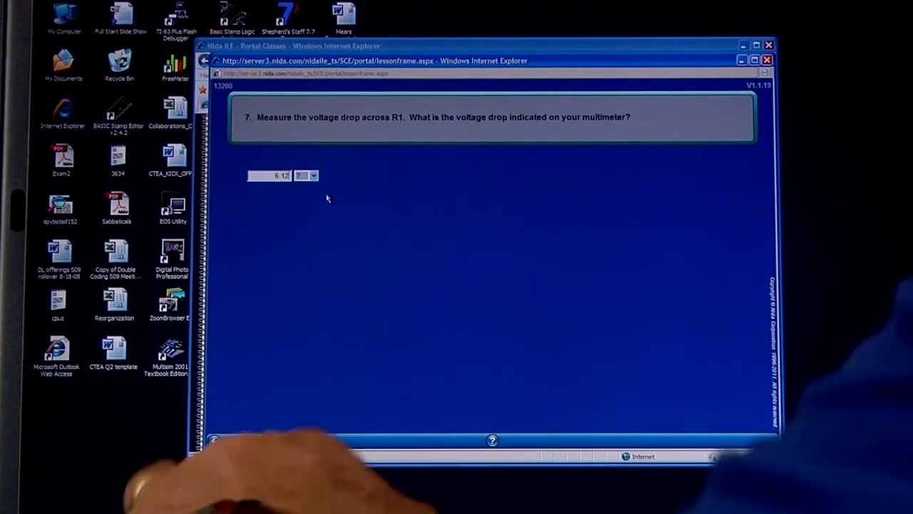
click(312, 175)
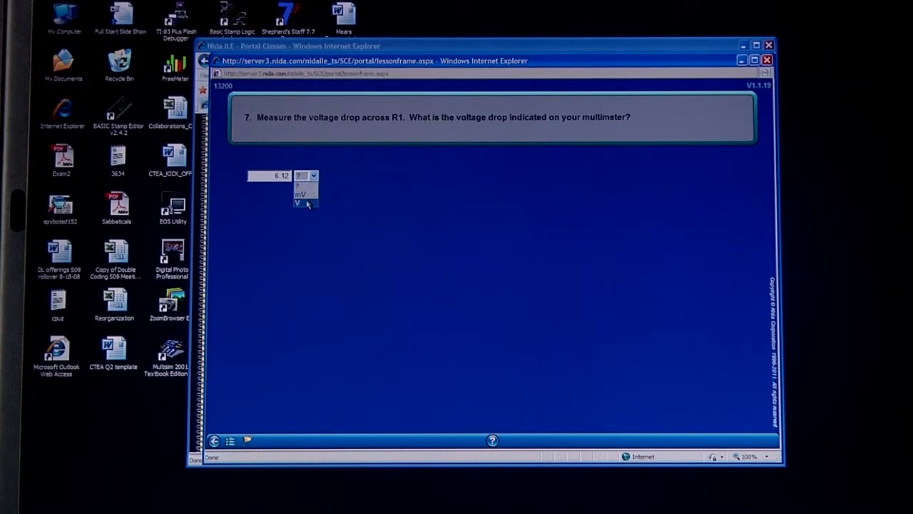
click(297, 202)
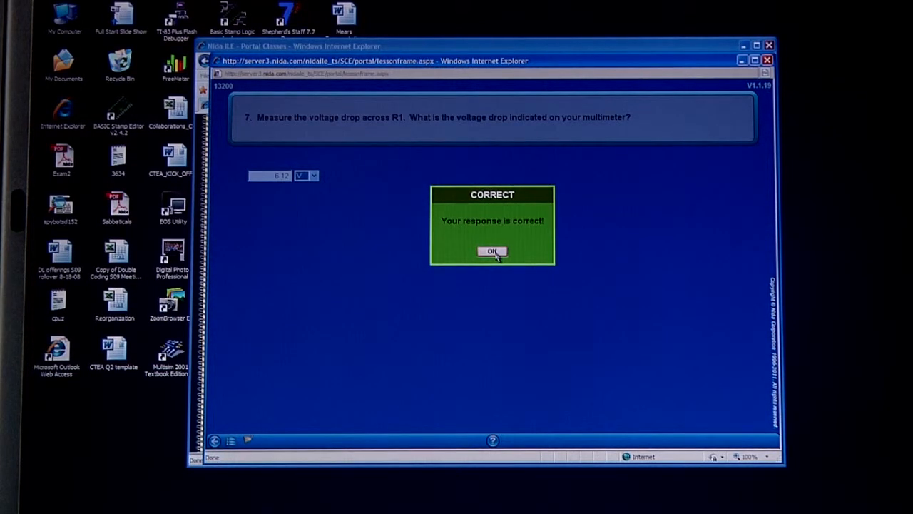
click(492, 251)
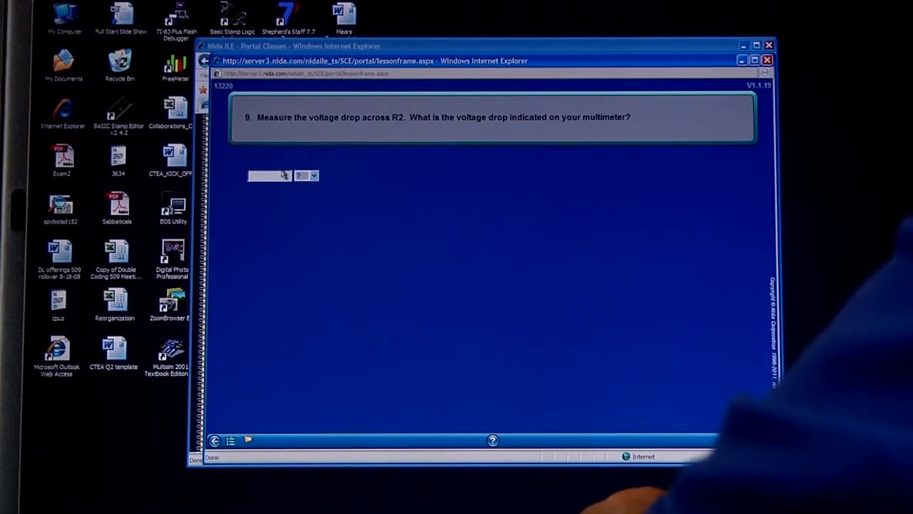
Enter 3.09 V for R2's voltage drop and acknowledge the Correct message.
text(3.09)
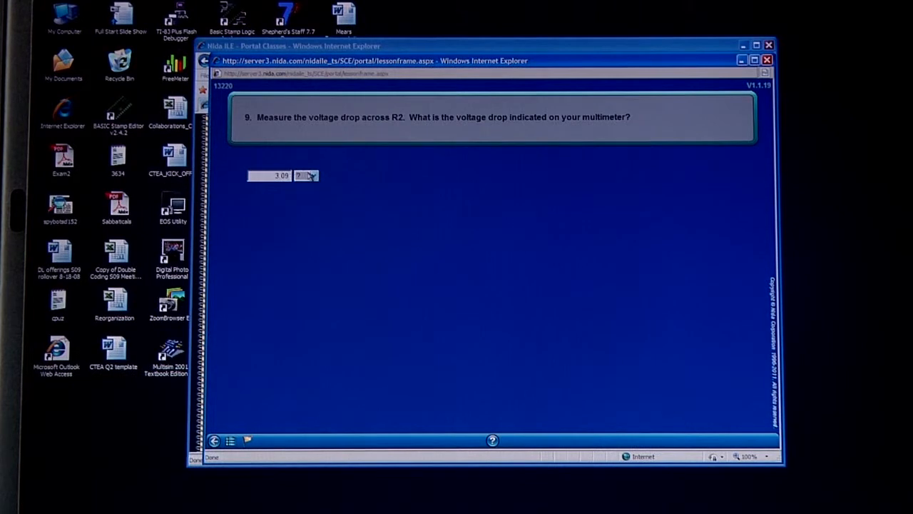
click(313, 175)
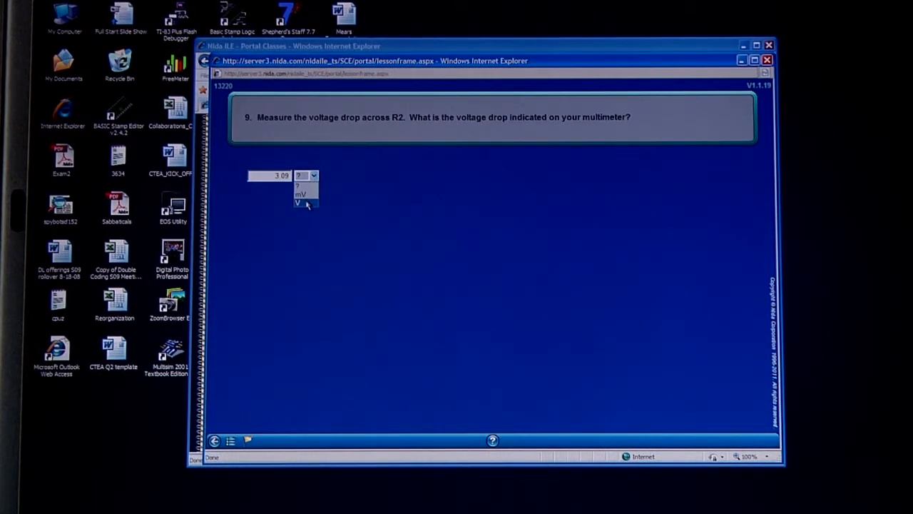
click(297, 202)
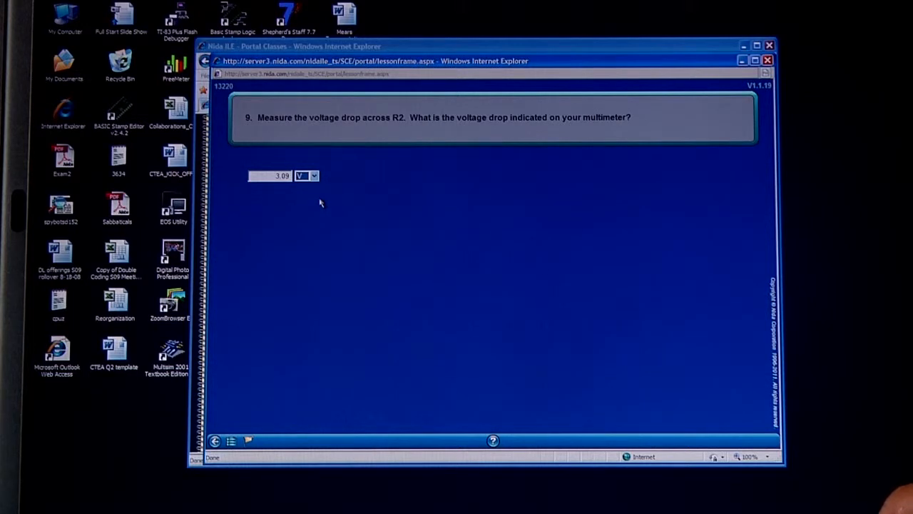
mouse_move(740, 424)
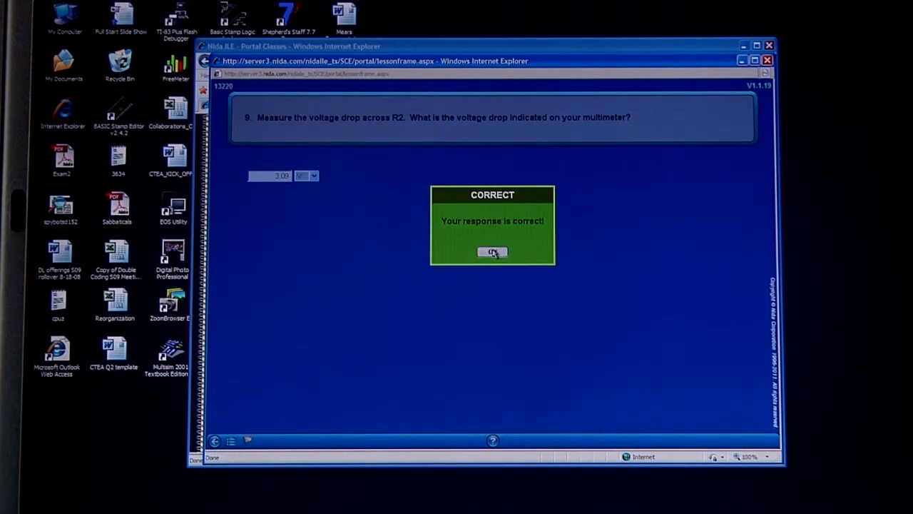
click(492, 252)
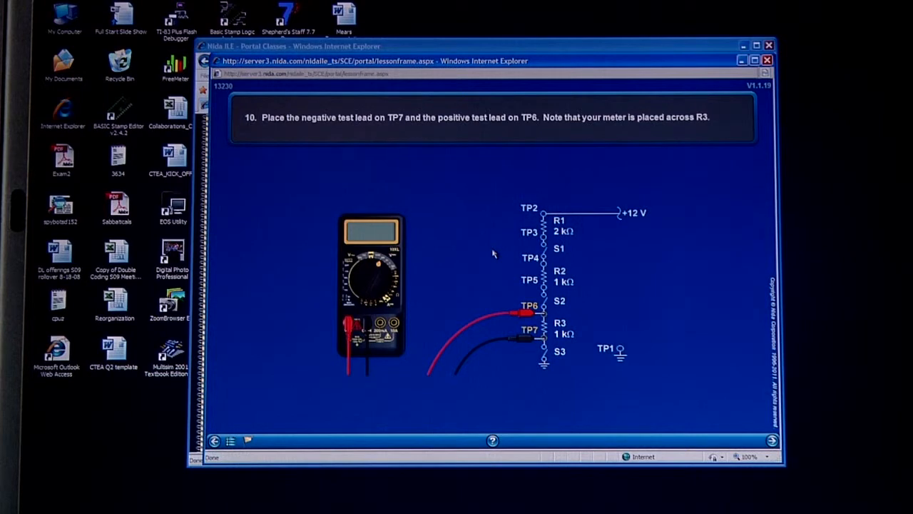
mouse_move(604, 362)
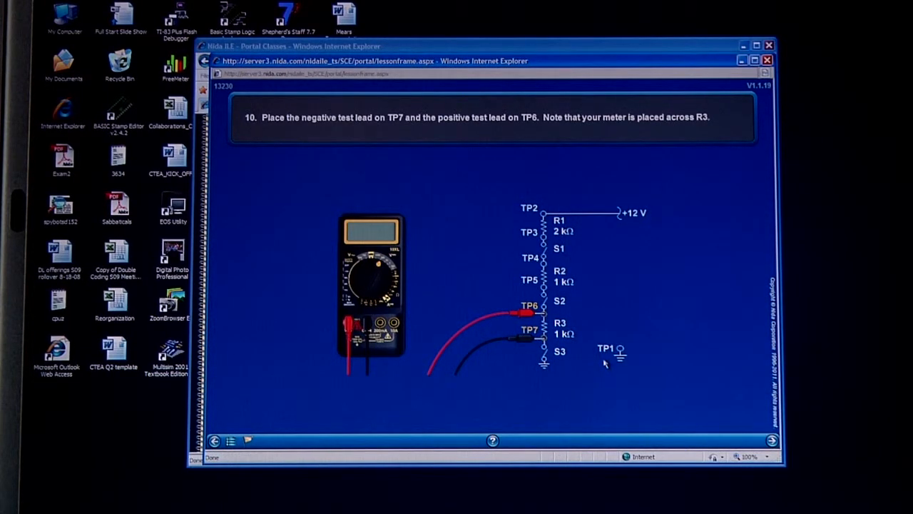
mouse_move(619, 376)
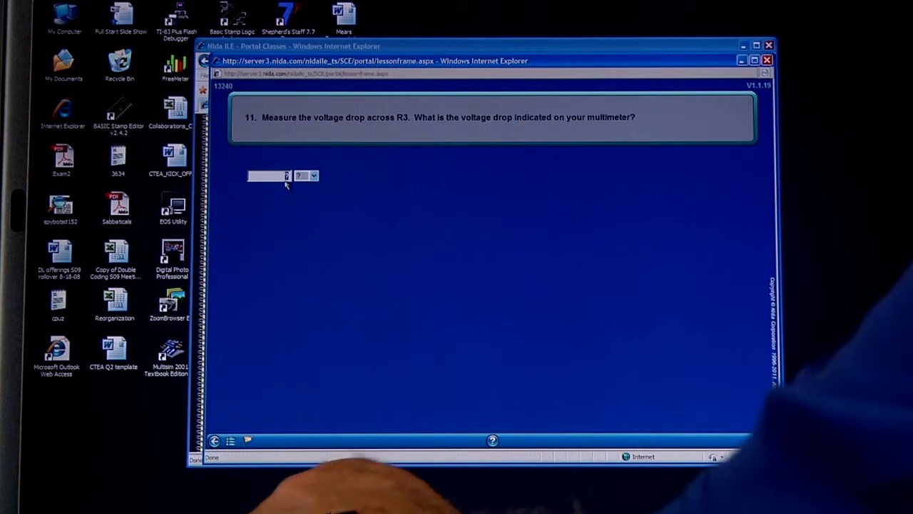
Enter 3.09 V for R3's voltage drop and dismiss the Correct popup.
text(3)
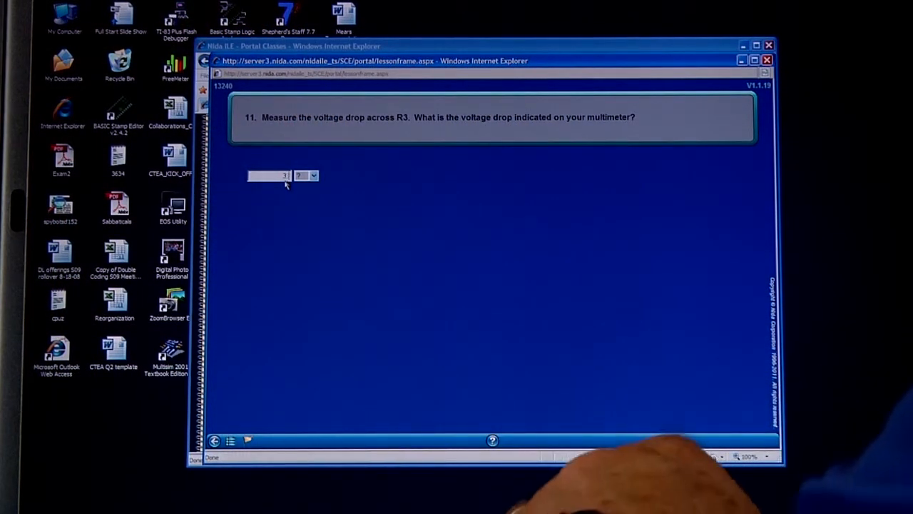
text(3.09)
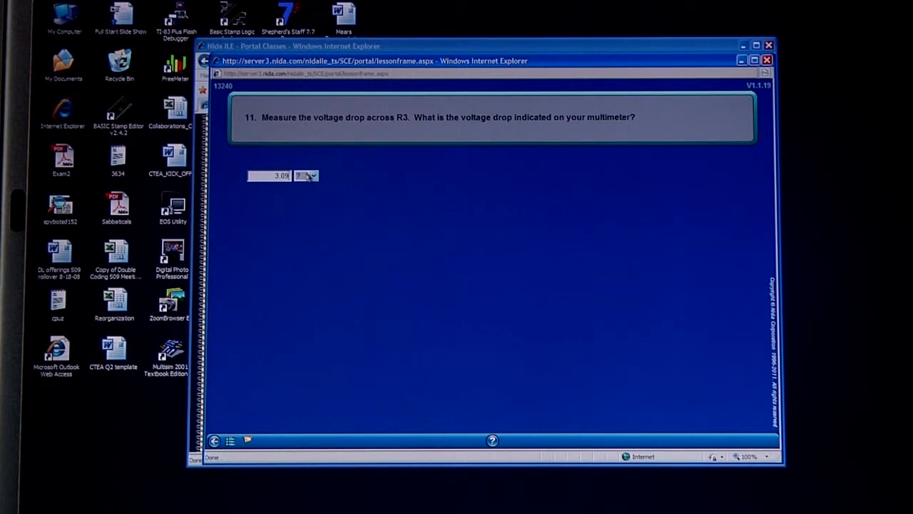
click(312, 176)
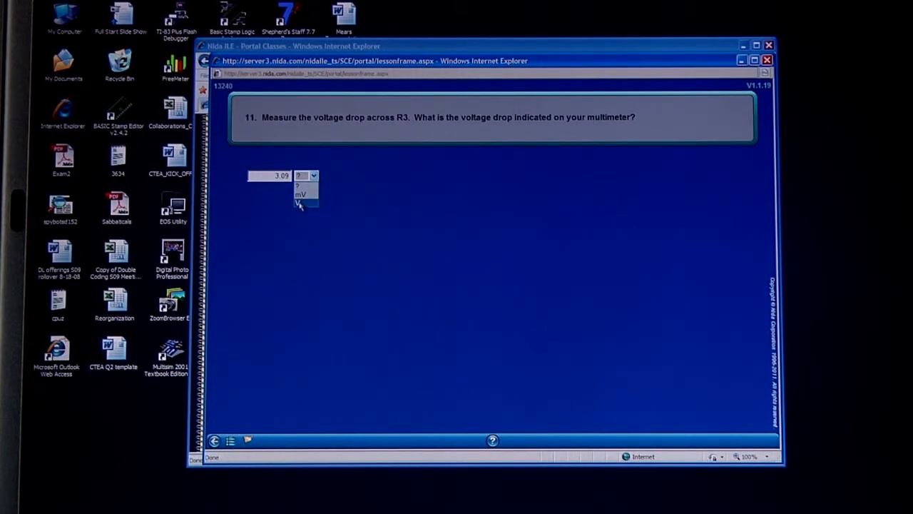
click(298, 204)
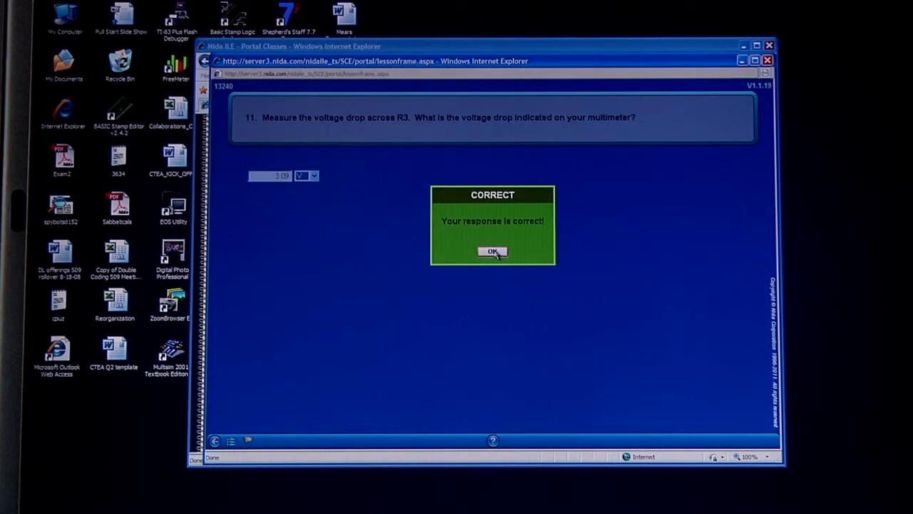
click(492, 251)
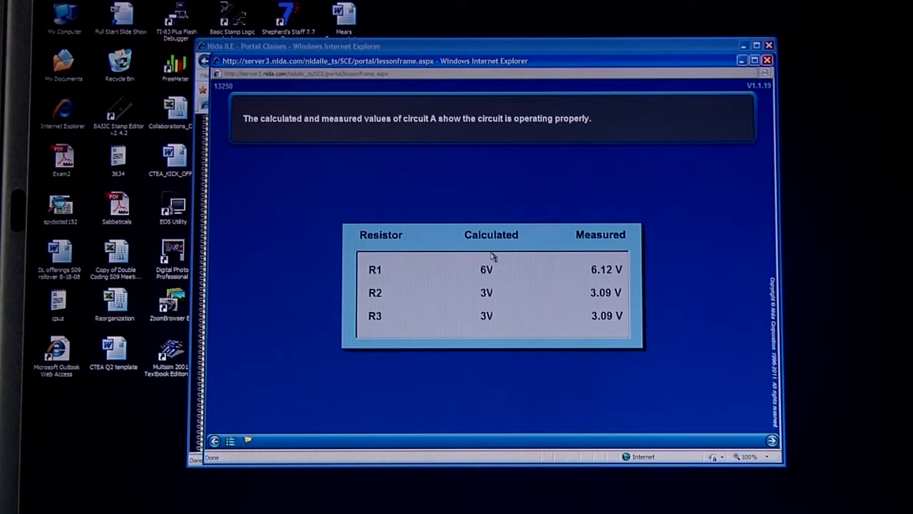
mouse_move(412, 258)
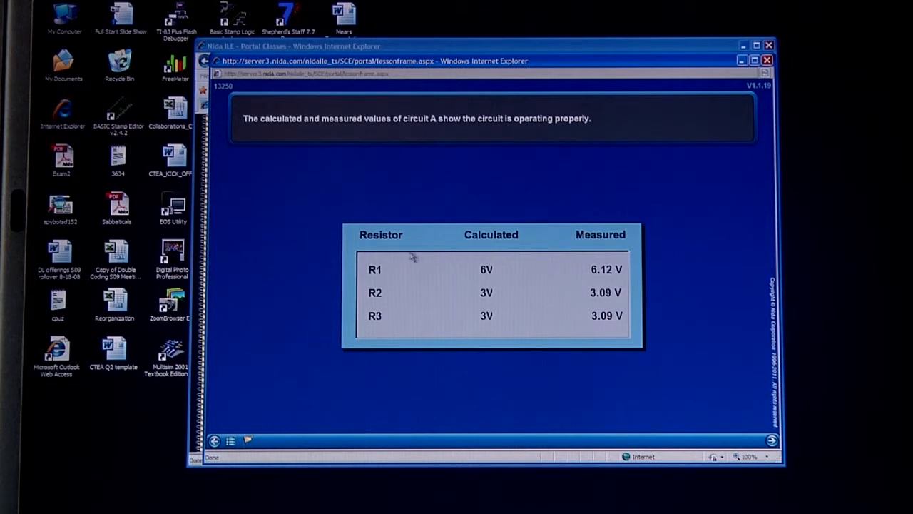
mouse_move(451, 292)
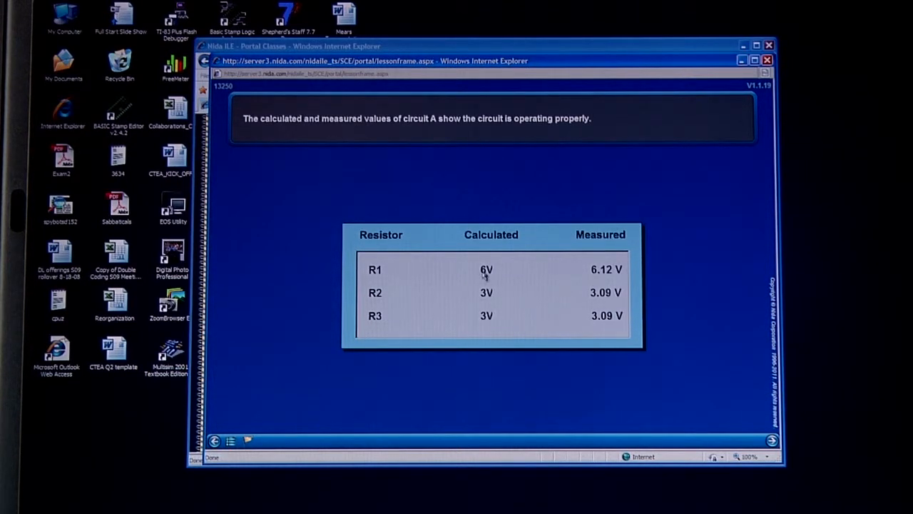
mouse_move(567, 271)
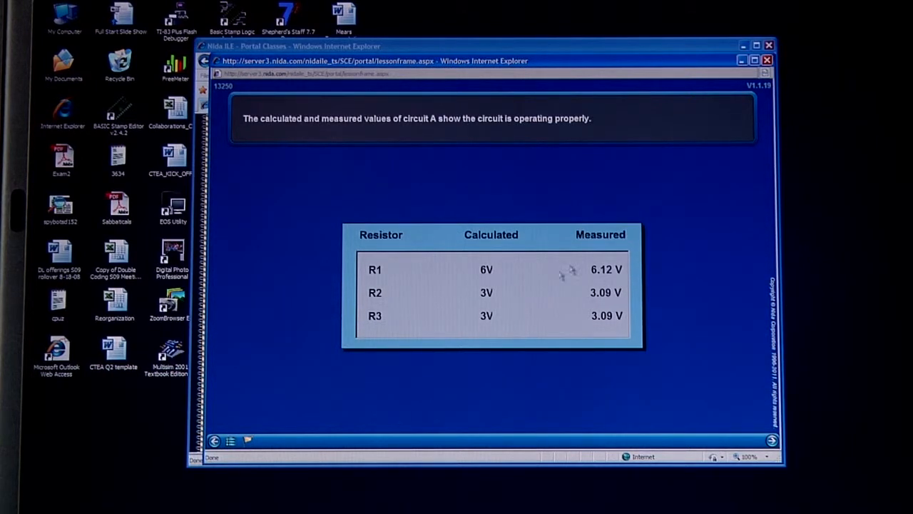
mouse_move(599, 328)
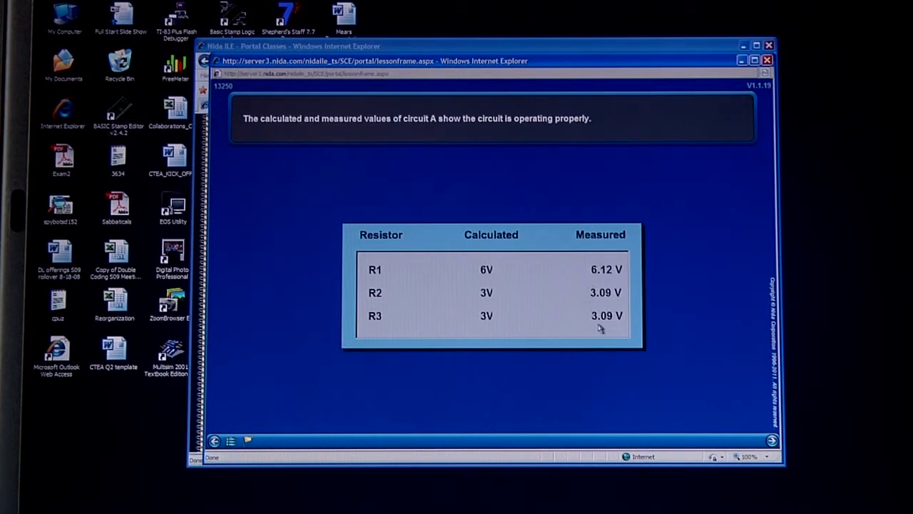
mouse_move(617, 327)
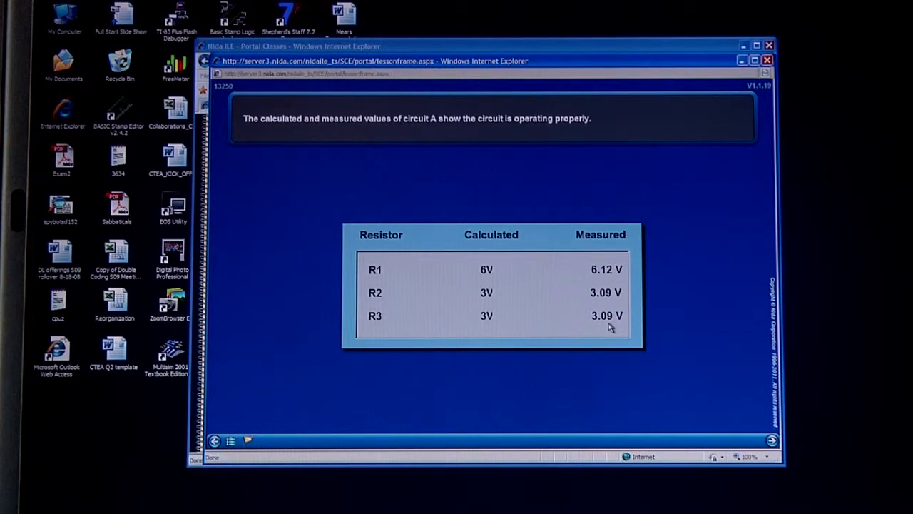
mouse_move(489, 322)
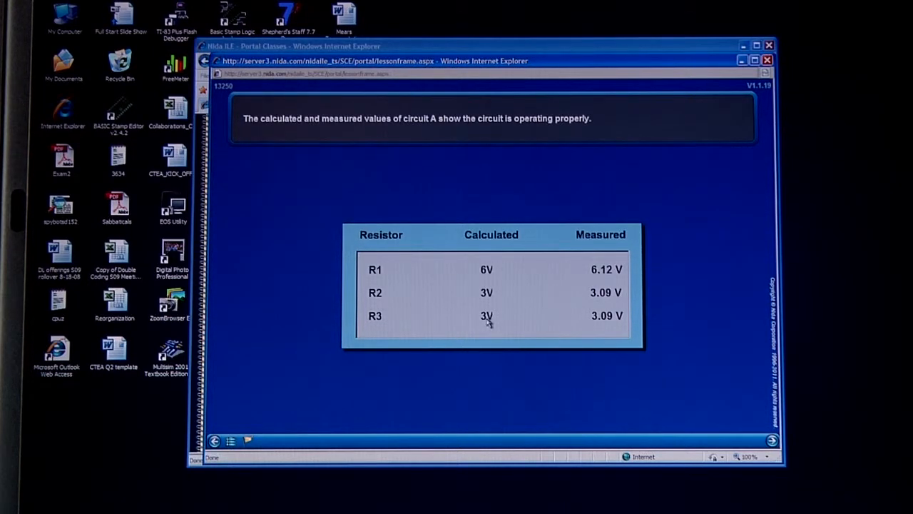
mouse_move(479, 324)
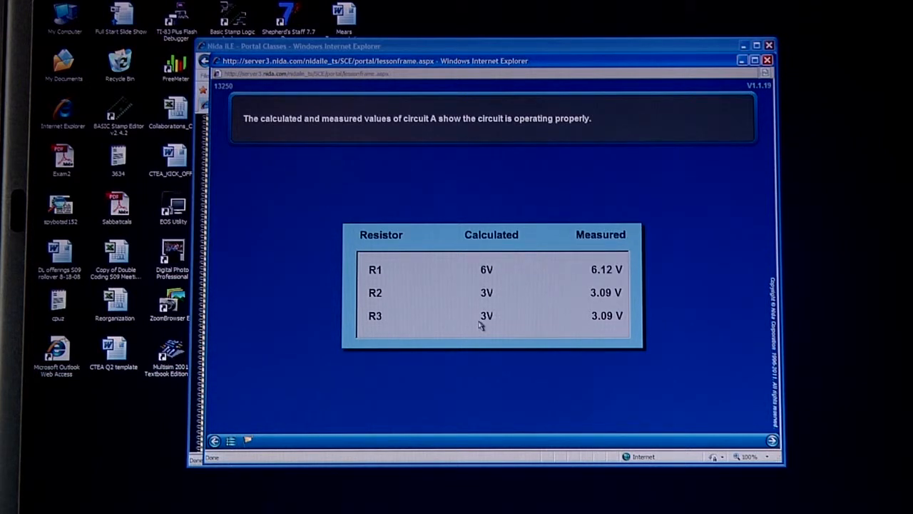
mouse_move(504, 267)
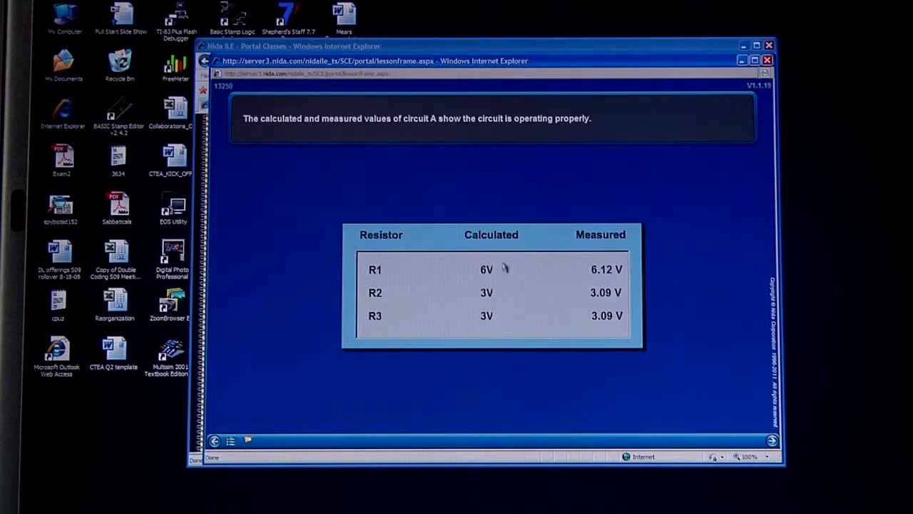
mouse_move(491, 329)
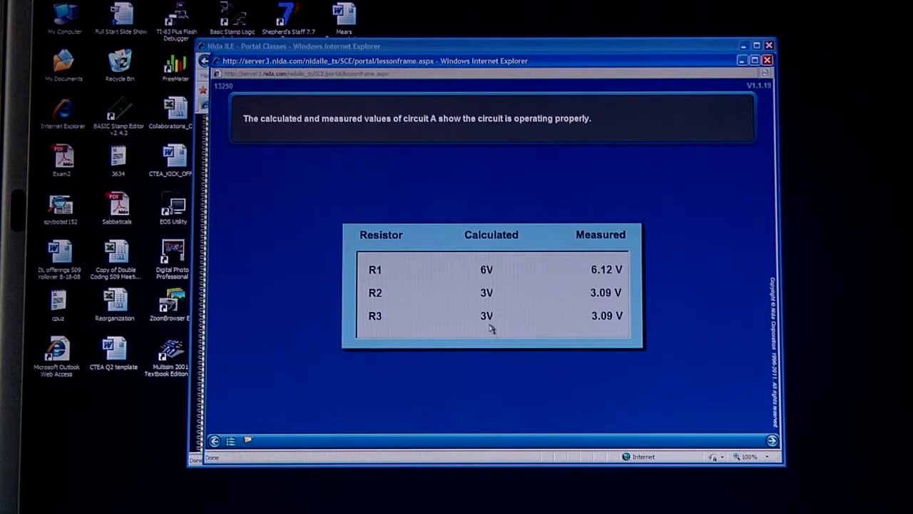
mouse_move(578, 282)
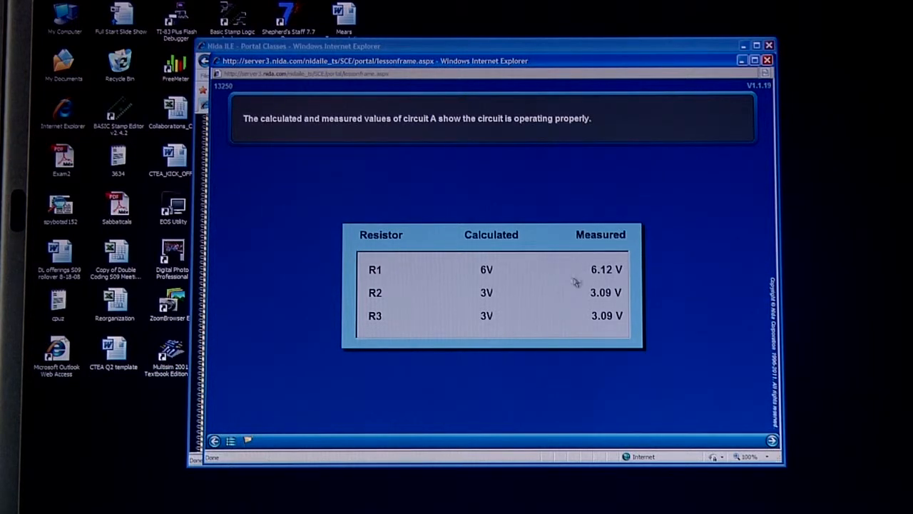
mouse_move(574, 289)
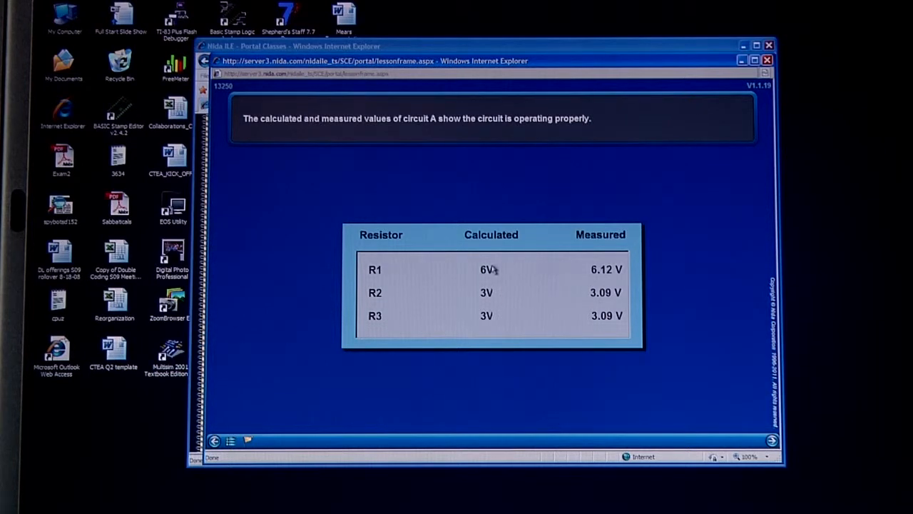
mouse_move(512, 277)
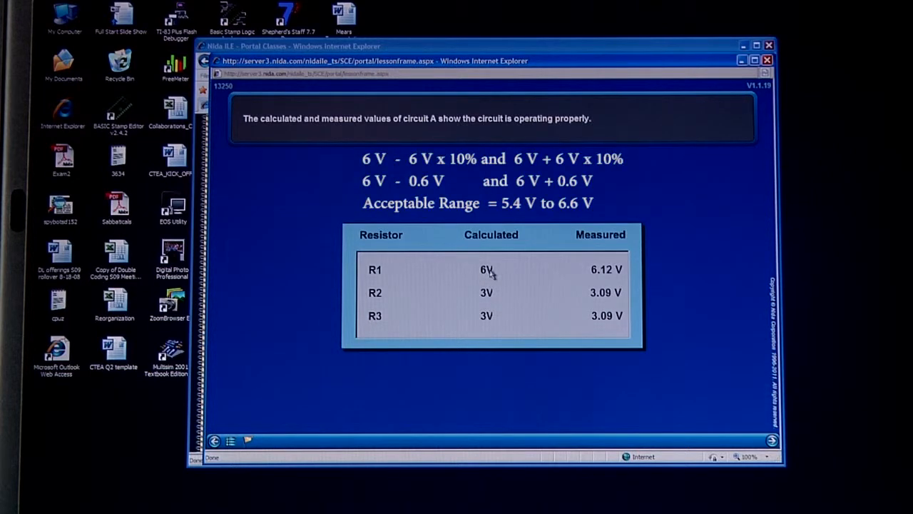
mouse_move(497, 274)
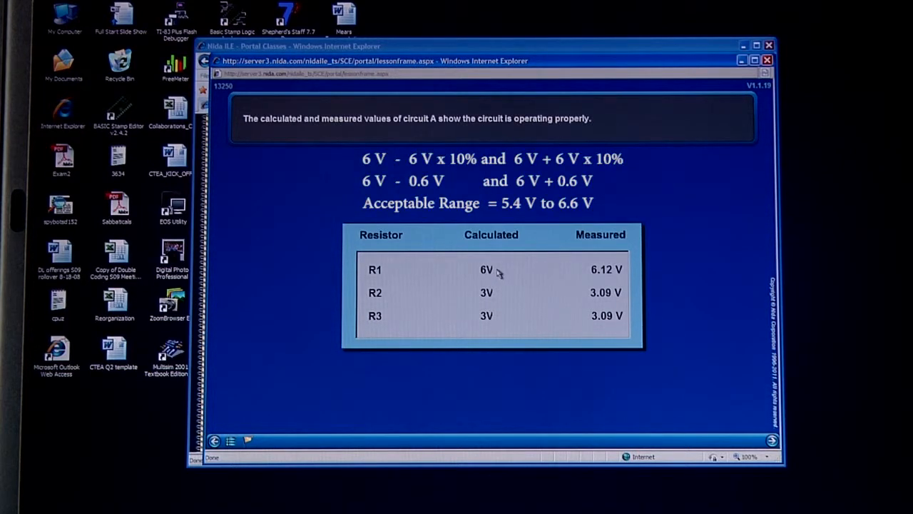
mouse_move(582, 269)
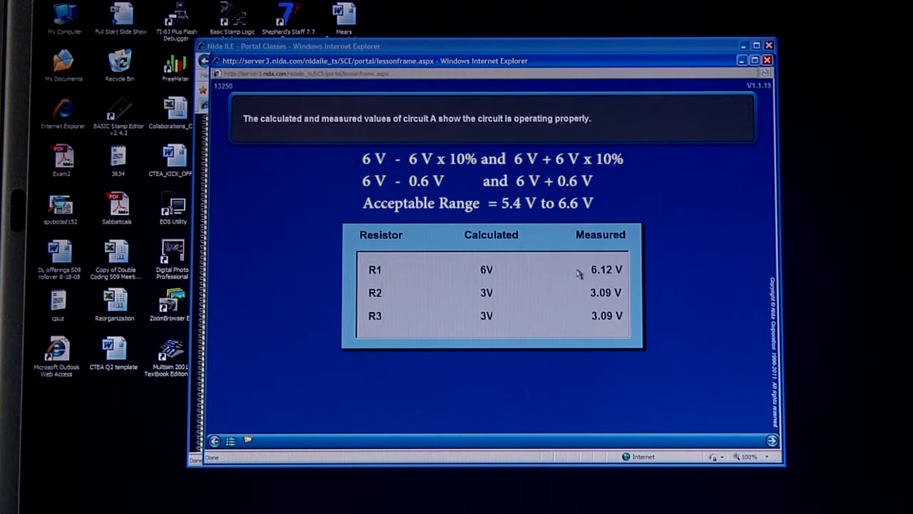
mouse_move(569, 278)
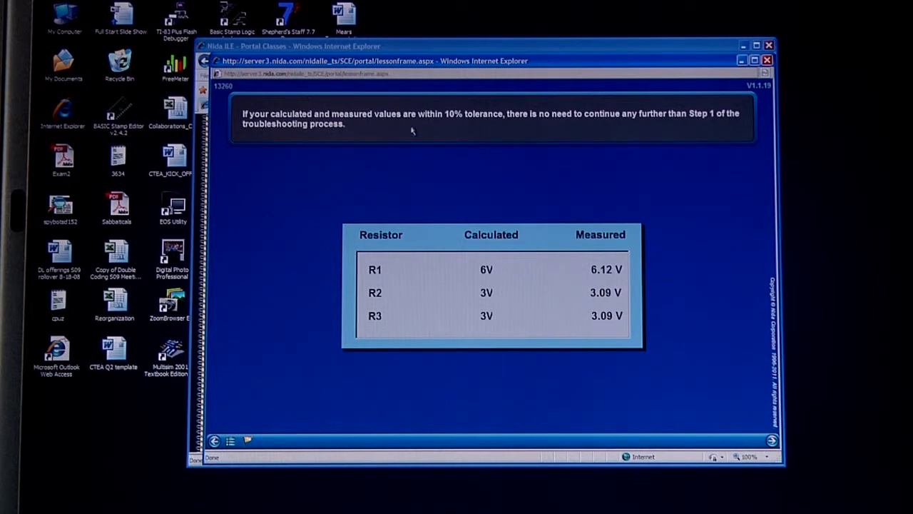
mouse_move(451, 140)
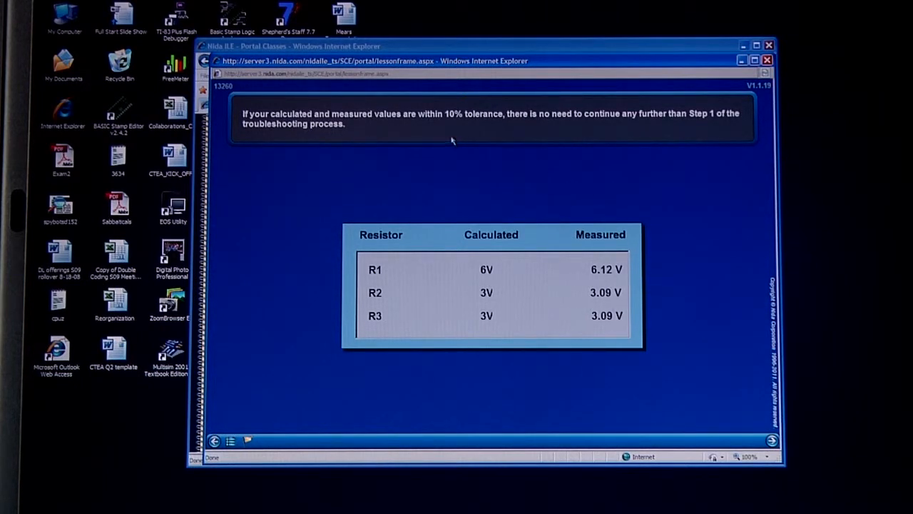
mouse_move(455, 127)
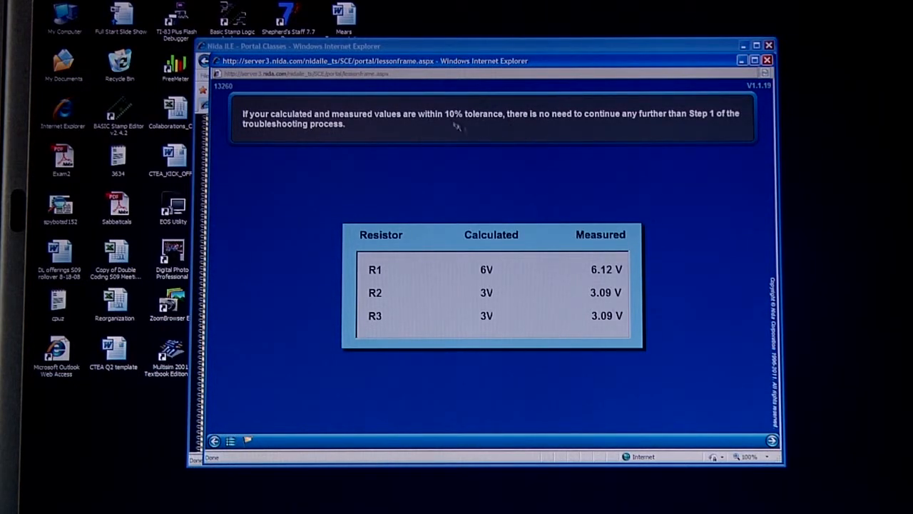
mouse_move(588, 180)
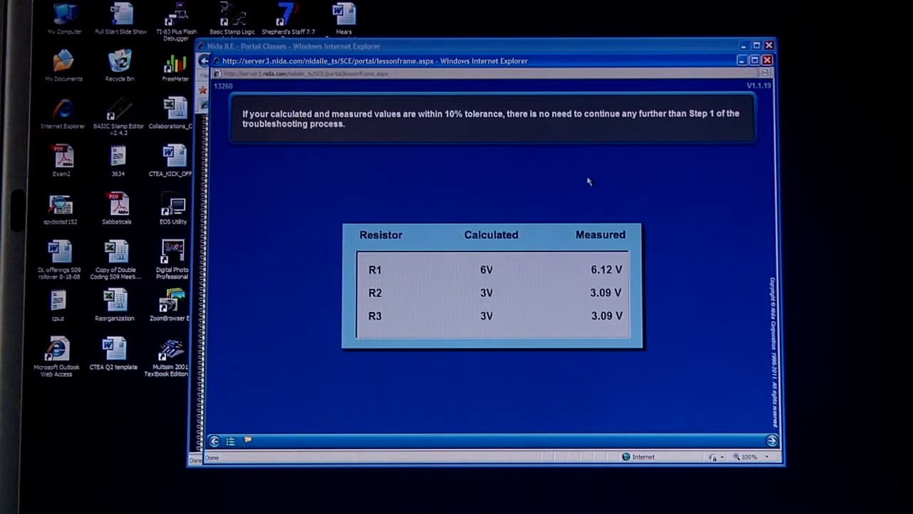
mouse_move(617, 177)
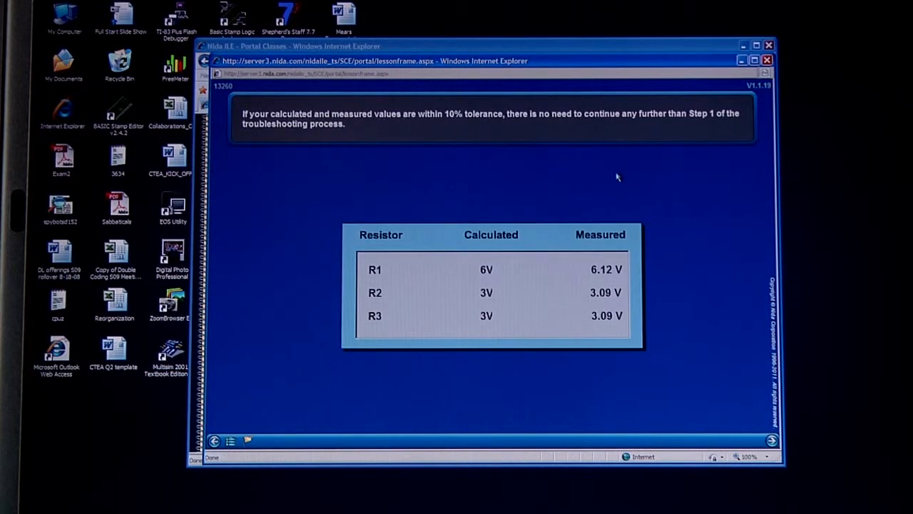
mouse_move(620, 219)
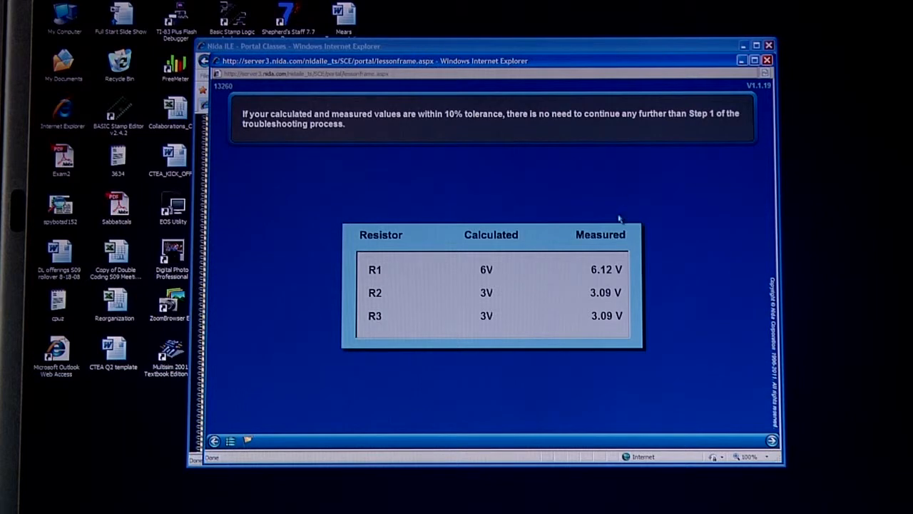
mouse_move(489, 324)
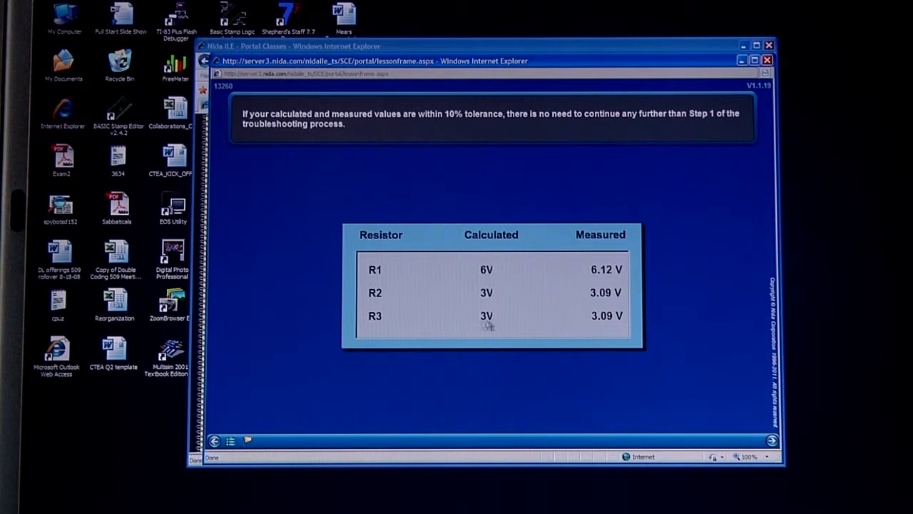
mouse_move(689, 200)
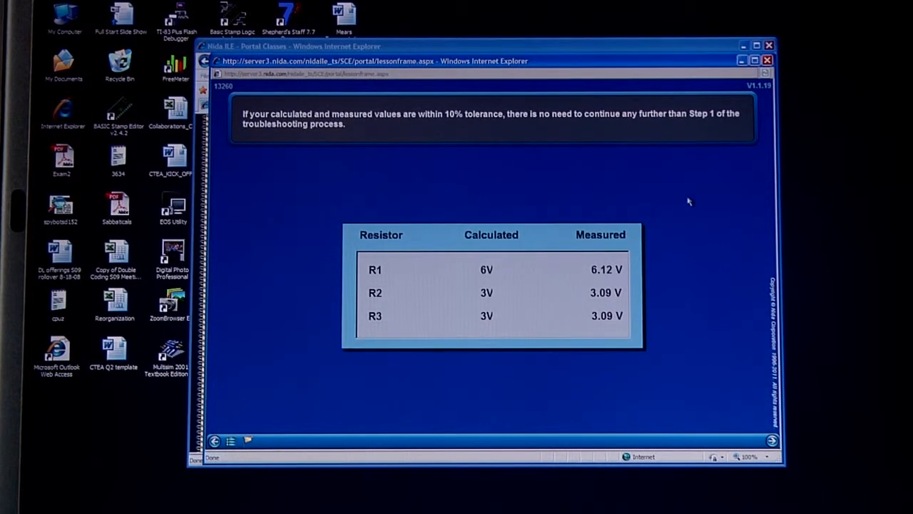
mouse_move(745, 306)
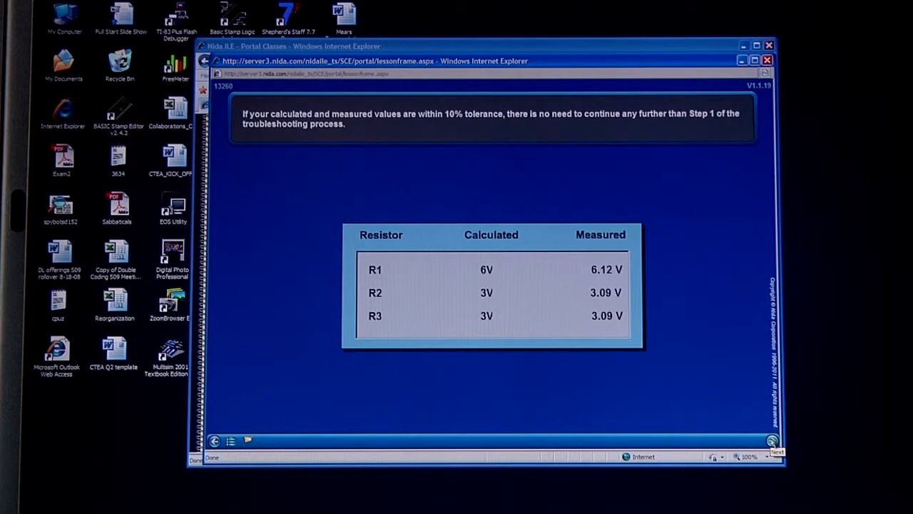
Advance past the tolerance message to the circuit A fault-insertion page.
click(774, 453)
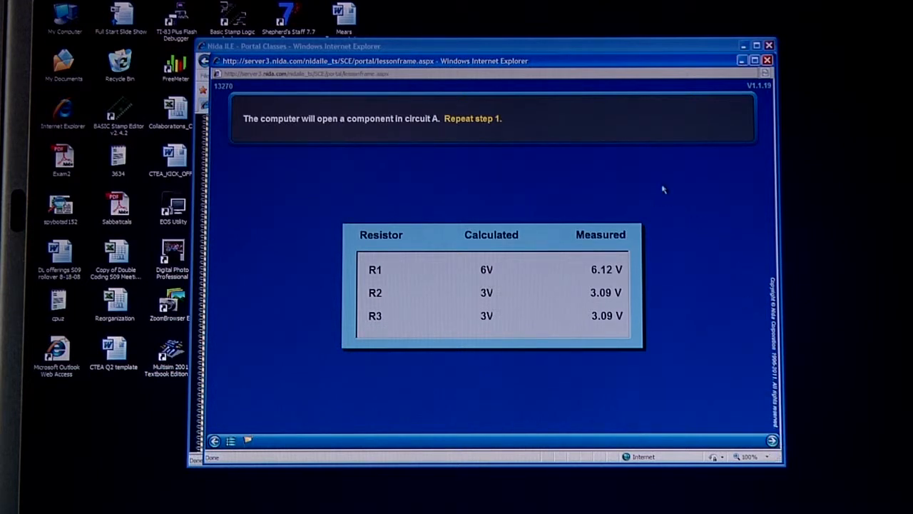
mouse_move(719, 192)
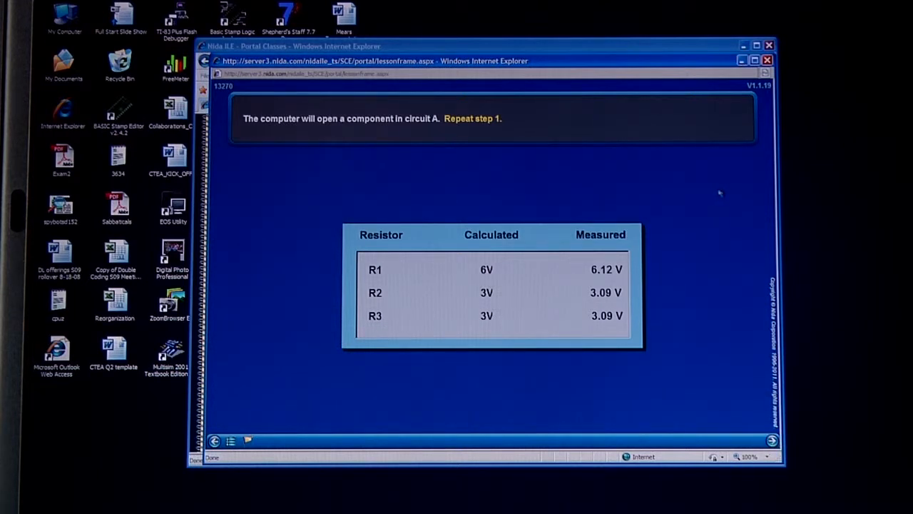
mouse_move(706, 187)
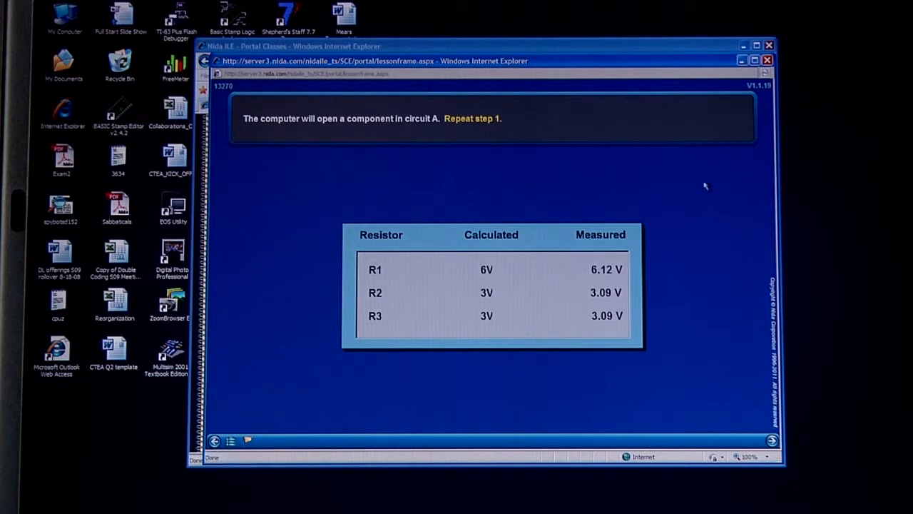
mouse_move(699, 178)
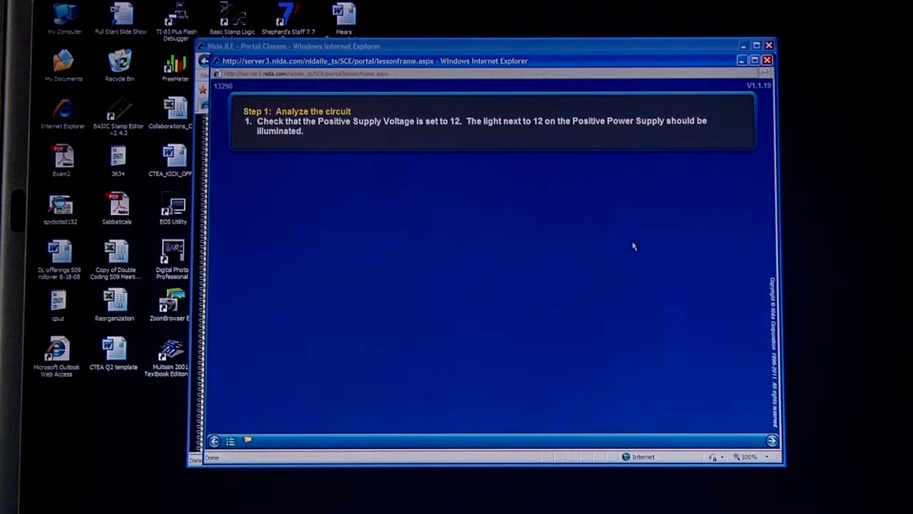
mouse_move(566, 201)
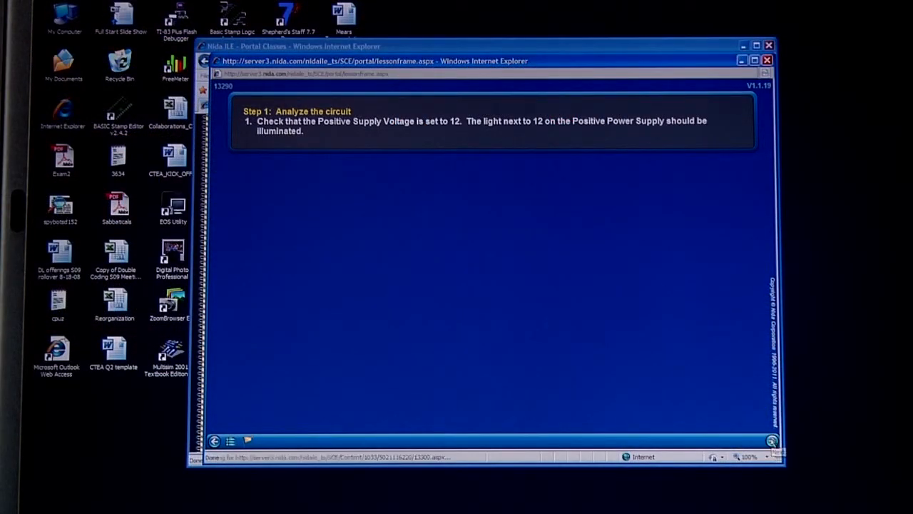
Step through the supply voltage, multimeter mode and DC power checks to R1's question.
click(774, 451)
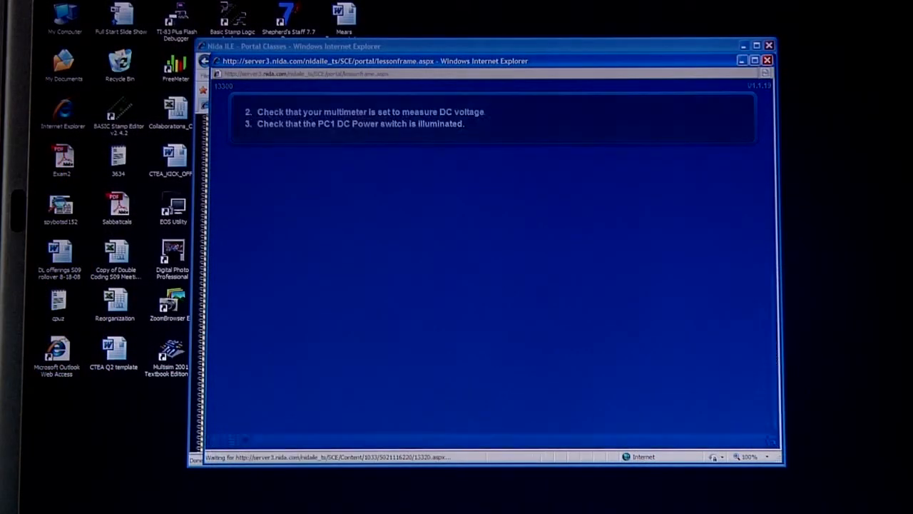
click(773, 440)
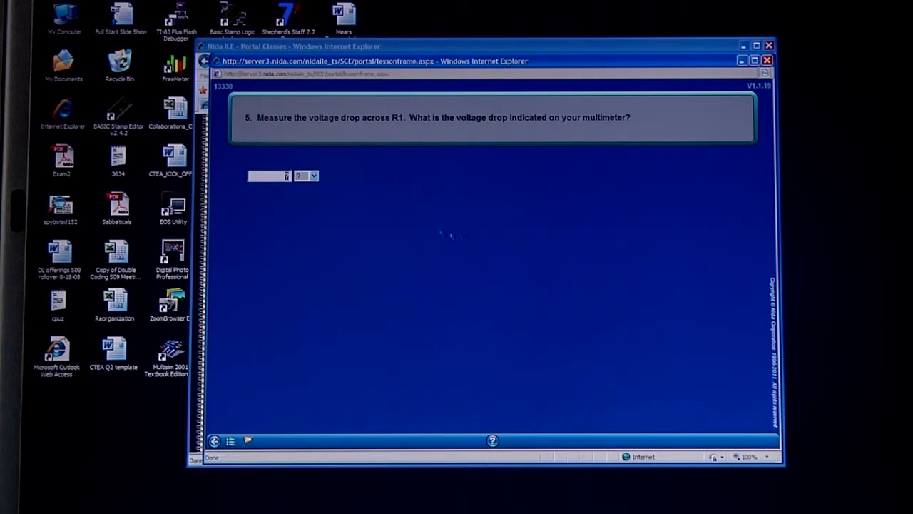
mouse_move(333, 196)
text(0)
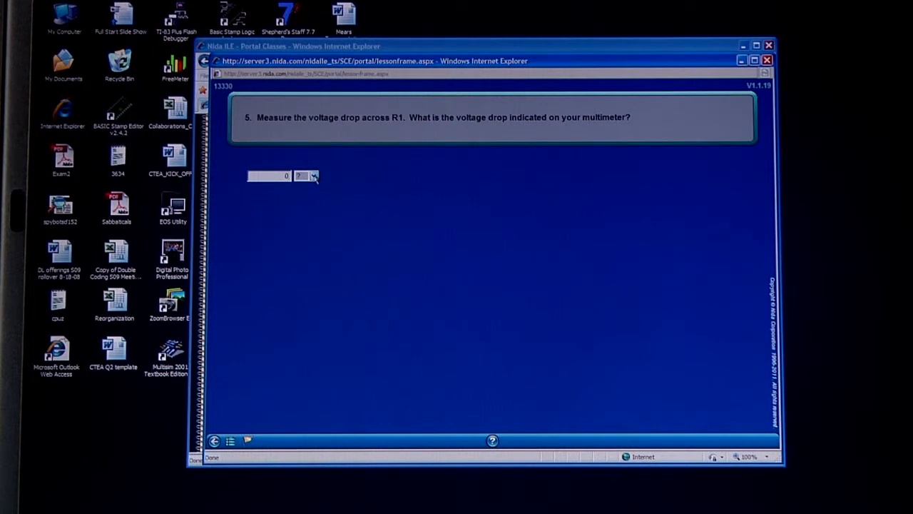
Answer 0 V for R1's drop on the faulted circuit and dismiss the Correct notice.
click(312, 175)
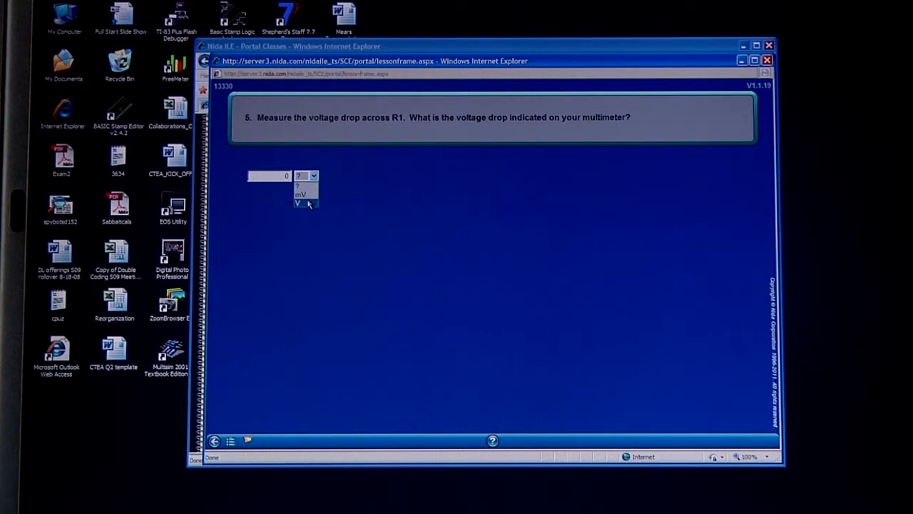
click(298, 203)
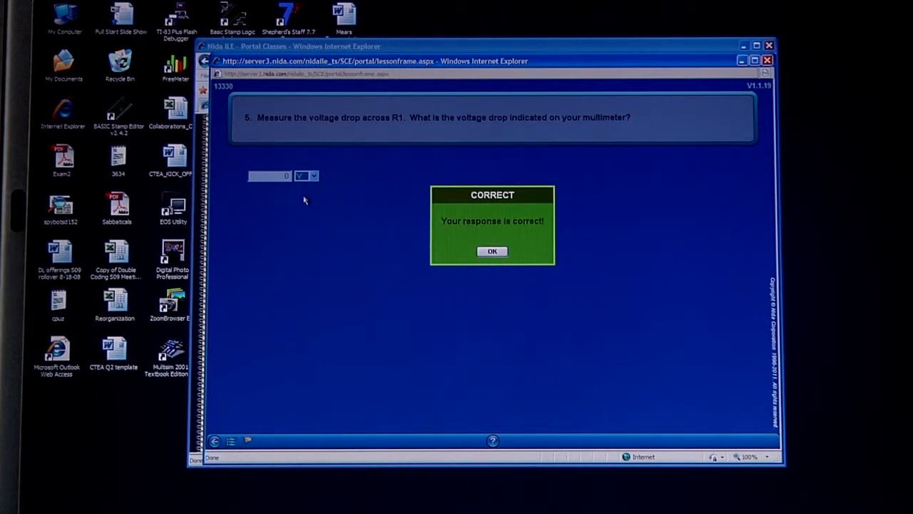
mouse_move(325, 198)
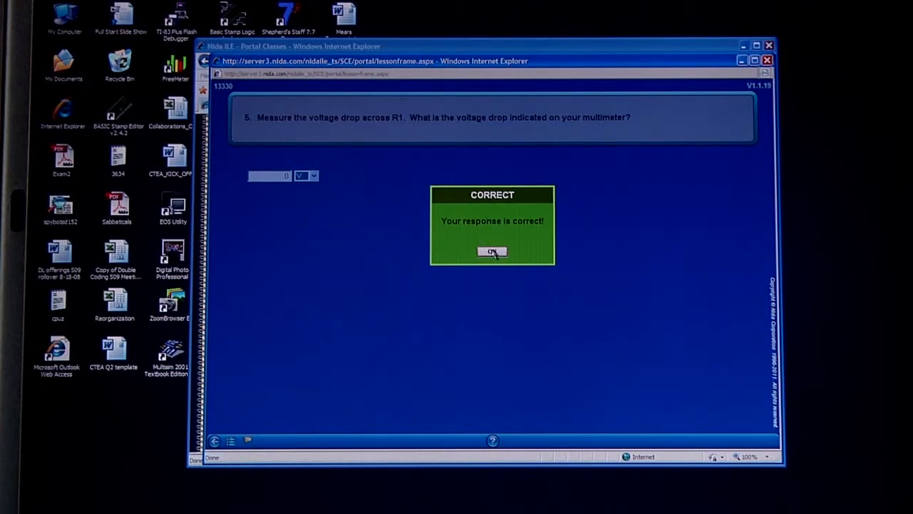
click(492, 252)
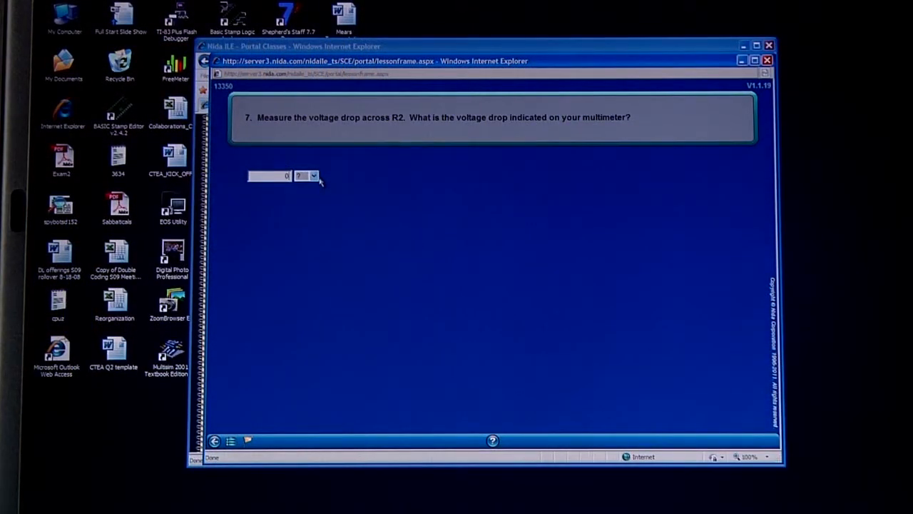
Set volts for R2's 0 answer and dismiss the Correct notice.
click(312, 176)
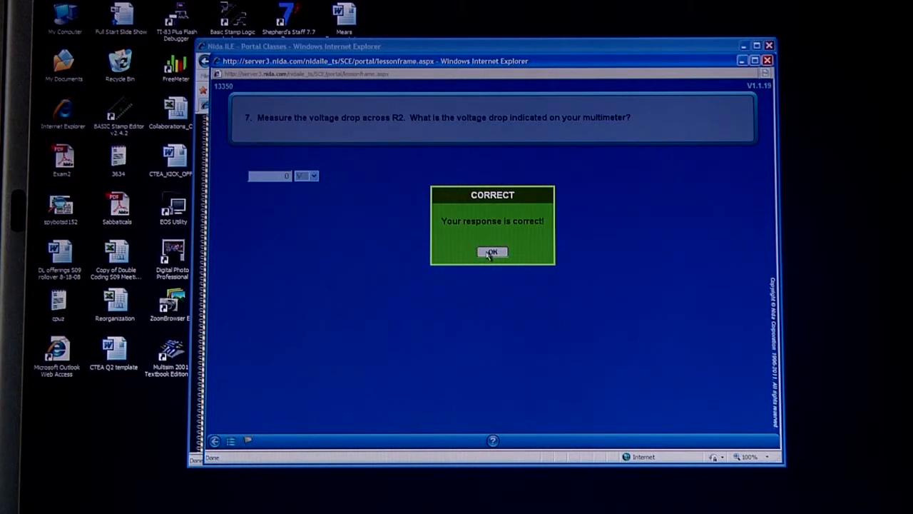
click(493, 252)
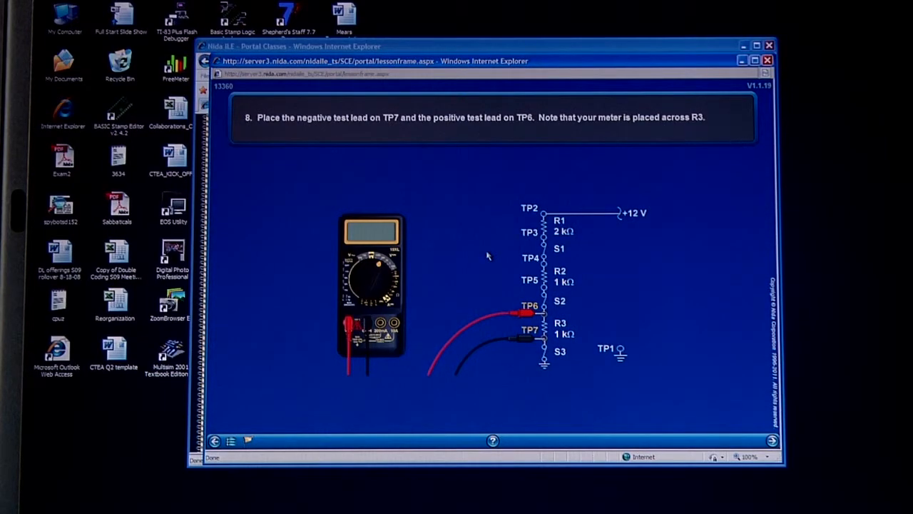
Answer 12.3 V for R3's drop and dismiss the notice to reach the results table.
click(772, 440)
text(12.3)
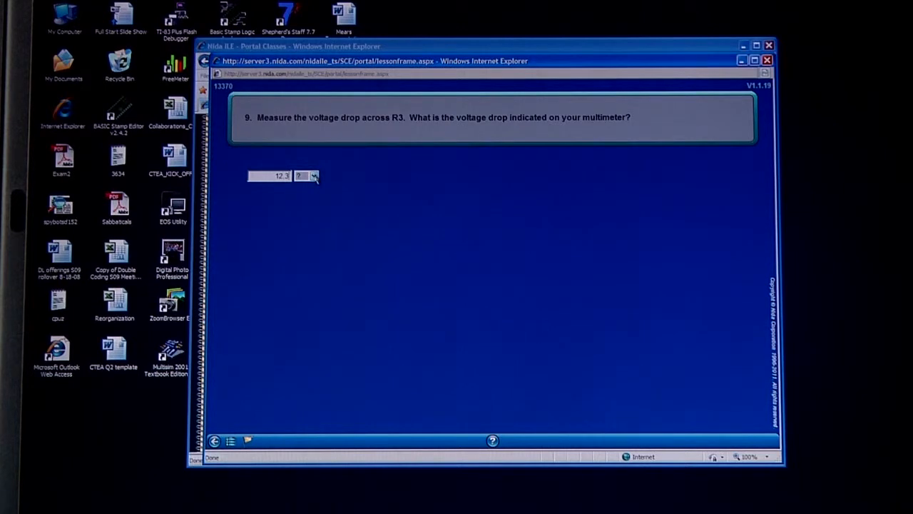
click(312, 176)
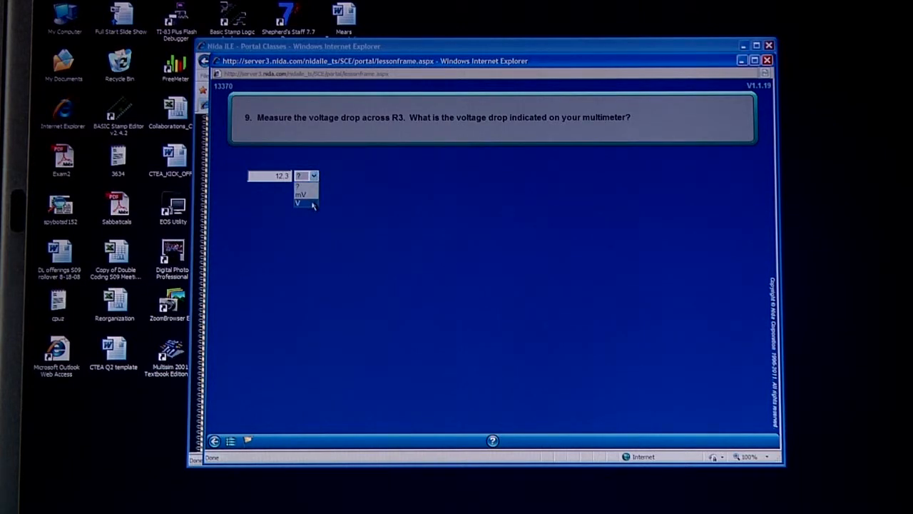
click(297, 203)
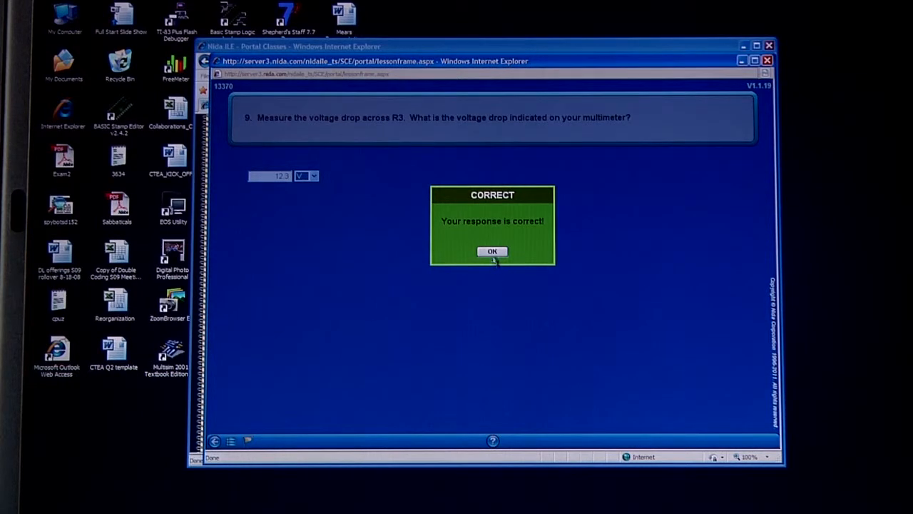
click(492, 251)
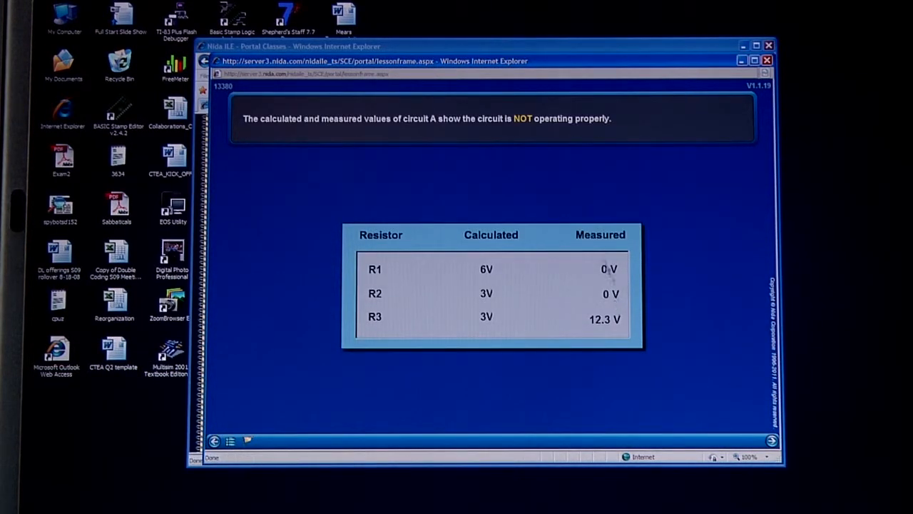
mouse_move(667, 269)
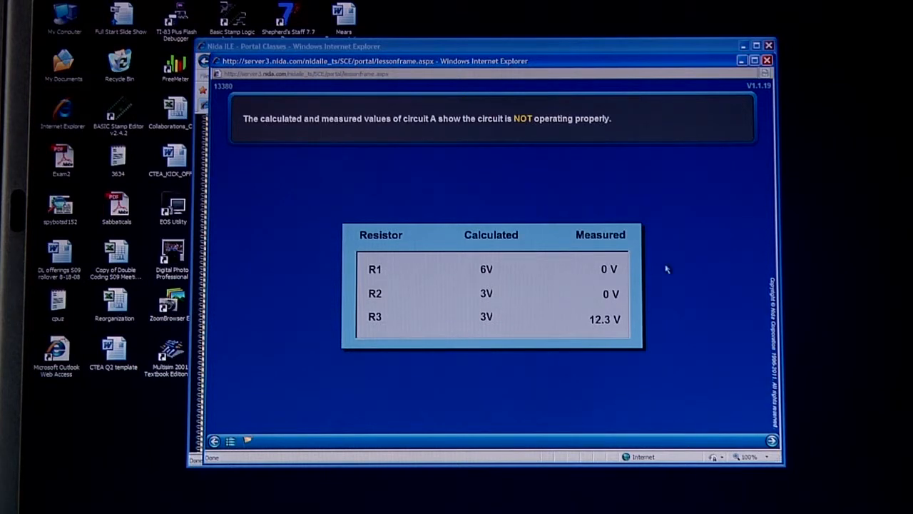
mouse_move(403, 331)
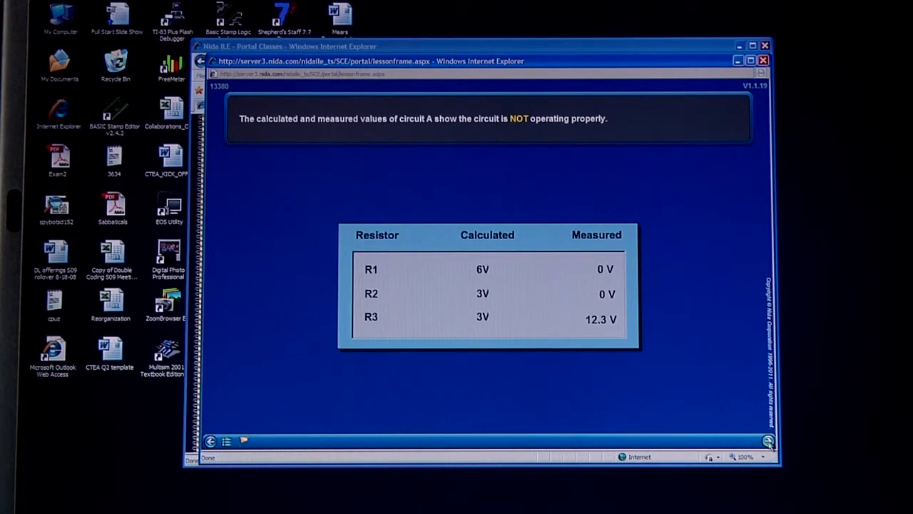
mouse_move(504, 171)
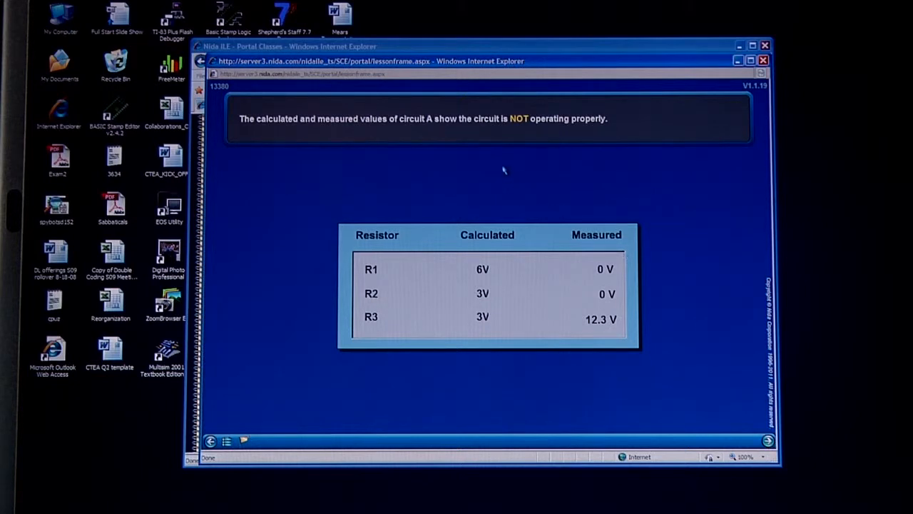
mouse_move(606, 301)
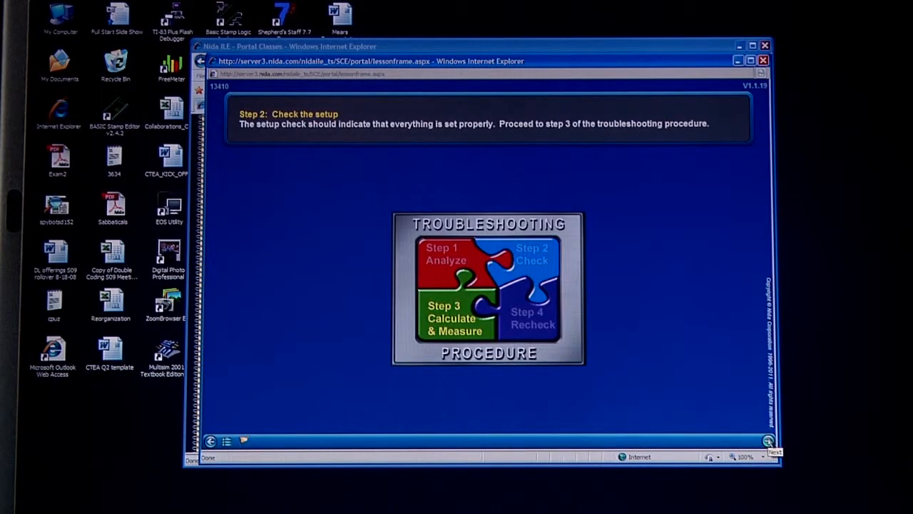
Advance from Step 2 Check the setup to Step 3 Calculate and measure values.
click(774, 452)
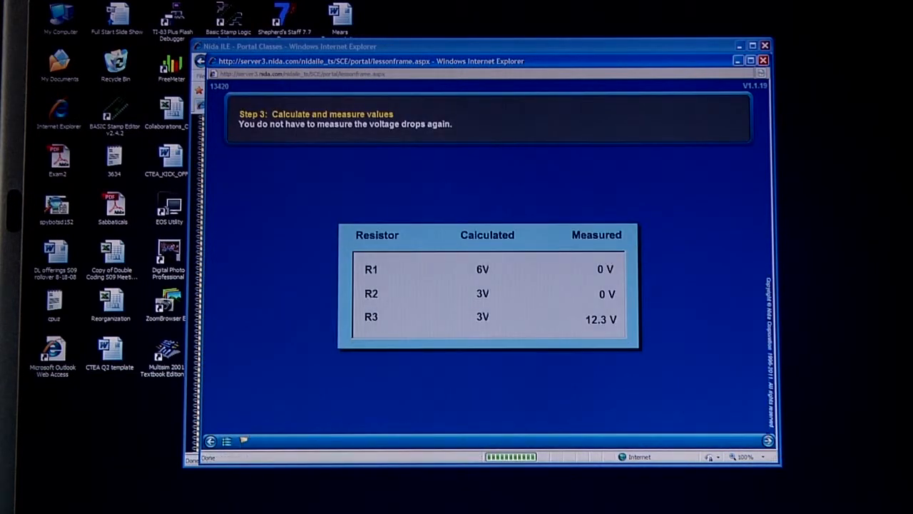